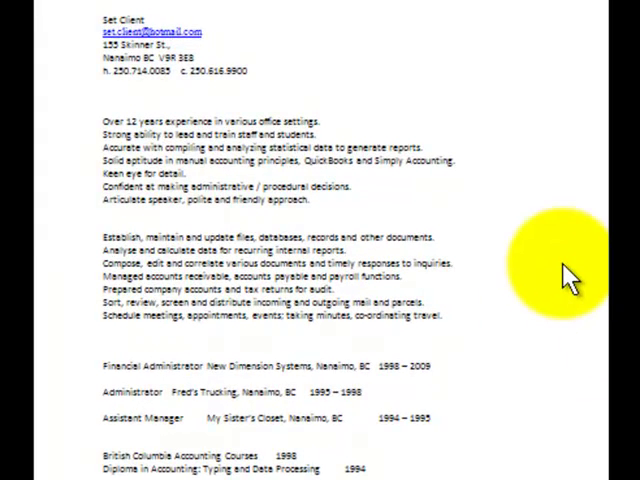
pyautogui.moveTo(545, 270)
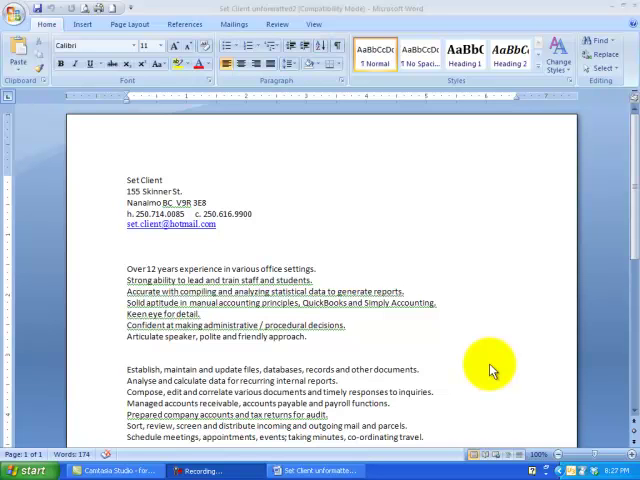
pyautogui.moveTo(225, 213)
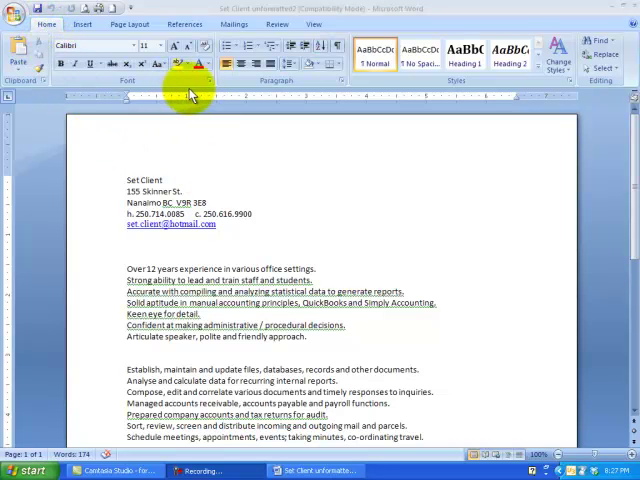
pyautogui.moveTo(475, 90)
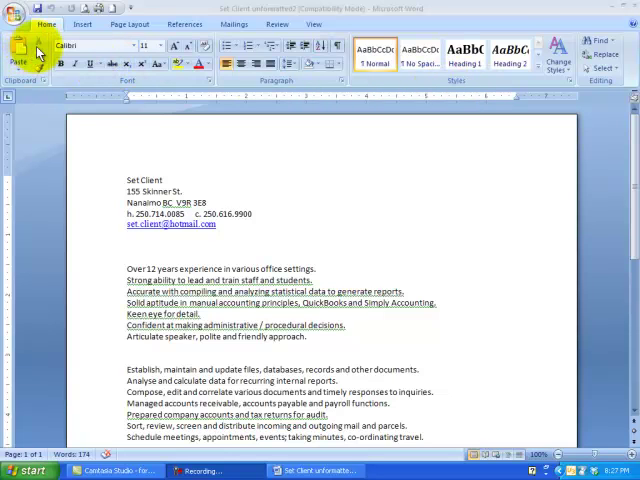
pyautogui.moveTo(105, 170)
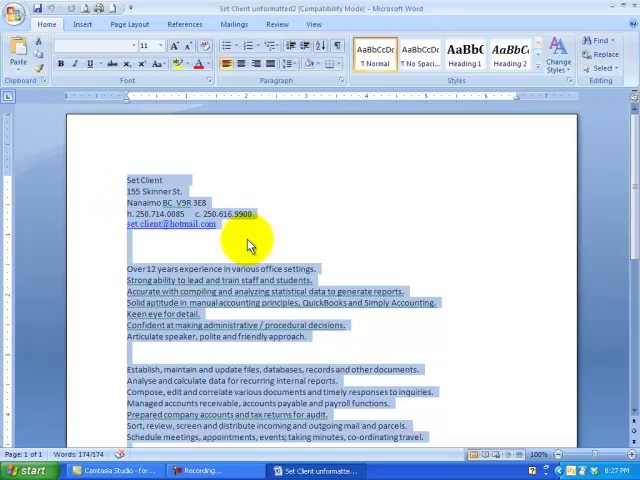
pyautogui.moveTo(398, 250)
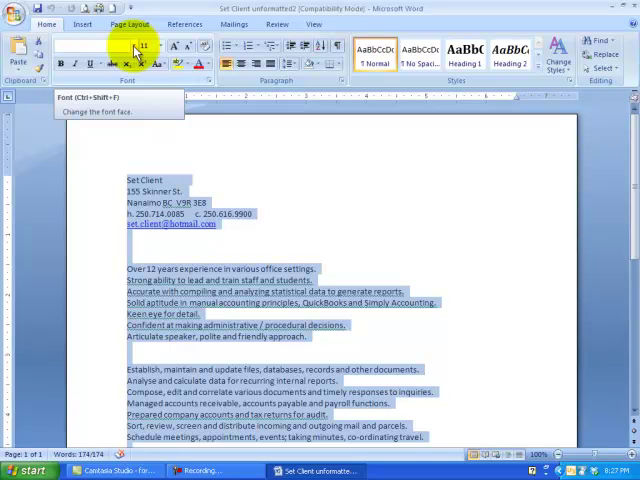
# - Change the font of the entire resume to Times New Roman
pyautogui.click(120, 45)
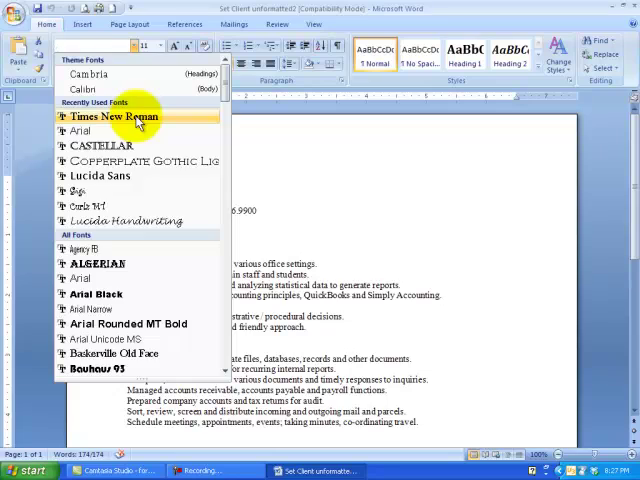
pyautogui.click(112, 116)
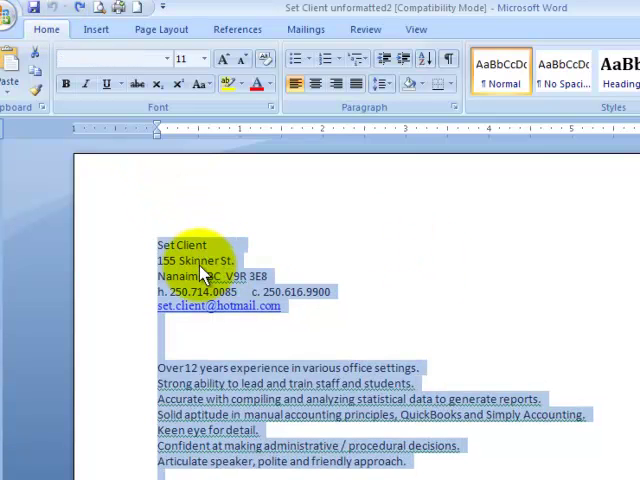
pyautogui.moveTo(312, 225)
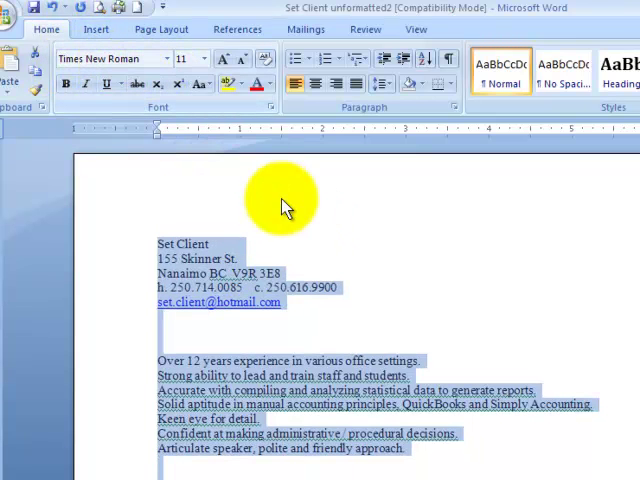
pyautogui.moveTo(230, 250)
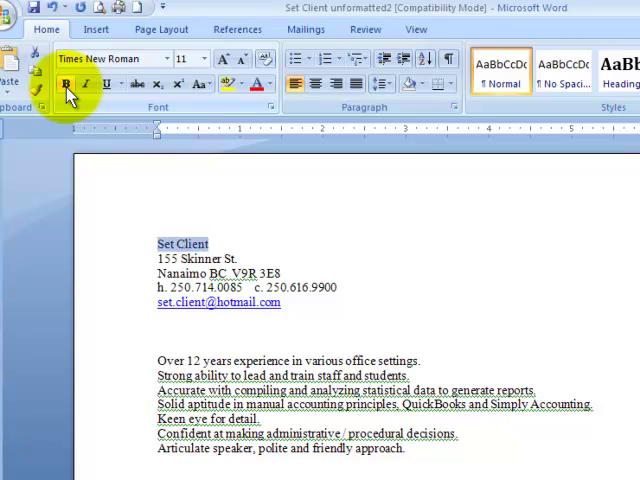
# - Make the 'Set Client' name bold and grow it to 20 pt
pyautogui.click(64, 83)
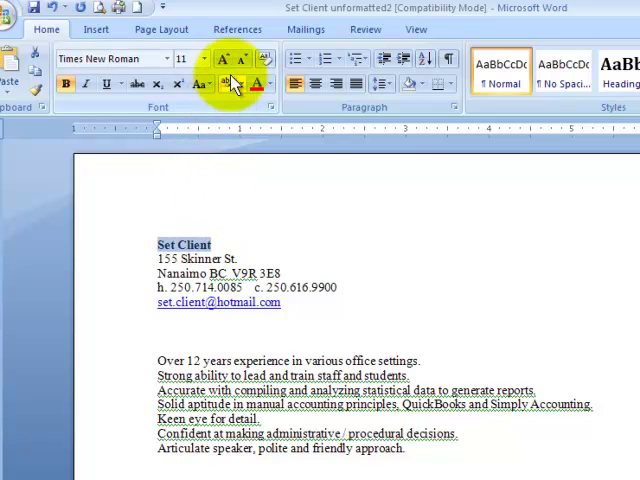
pyautogui.moveTo(224, 59)
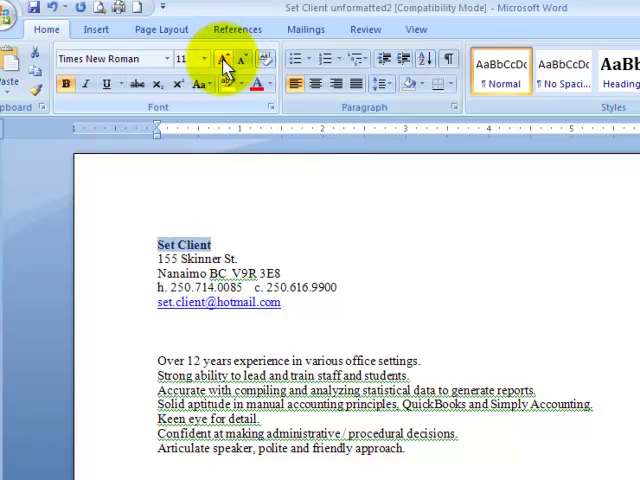
pyautogui.click(224, 58)
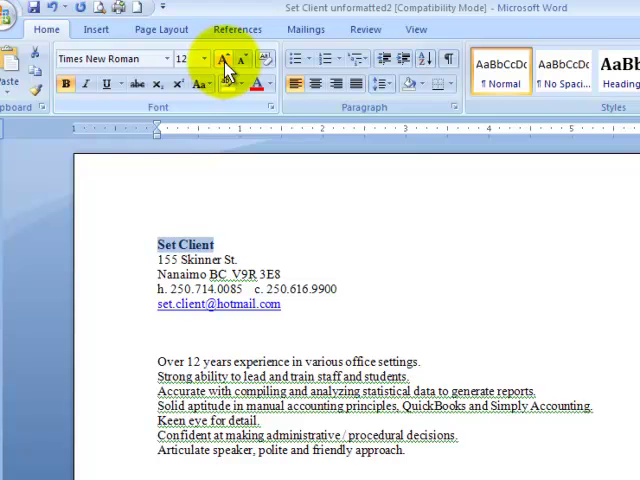
pyautogui.click(222, 58)
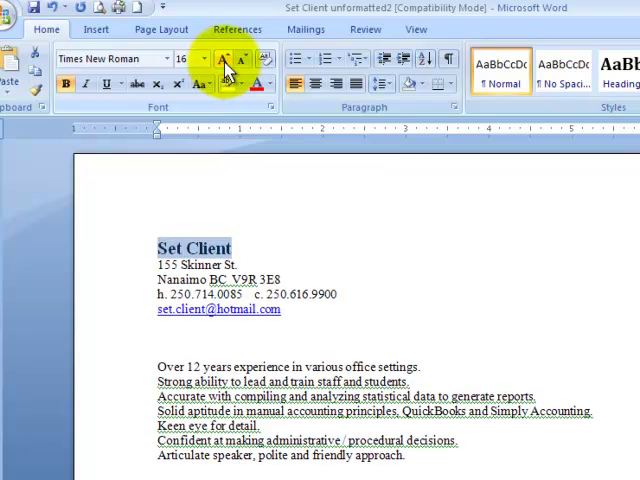
pyautogui.click(222, 58)
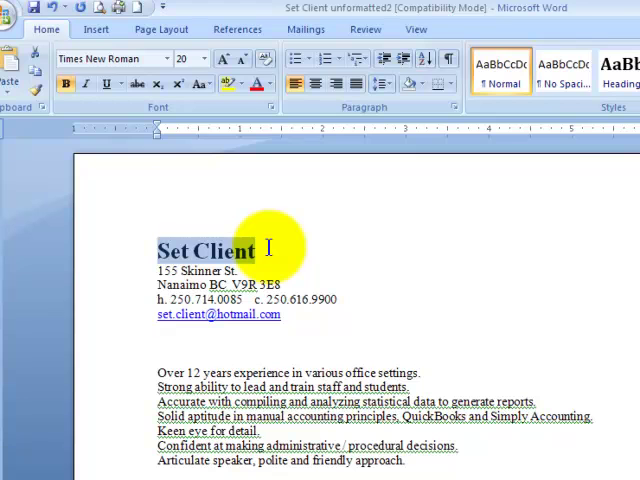
pyautogui.click(237, 271)
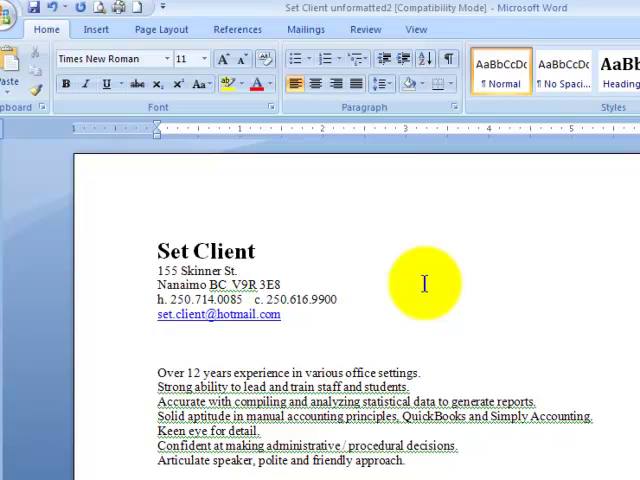
pyautogui.moveTo(385, 265)
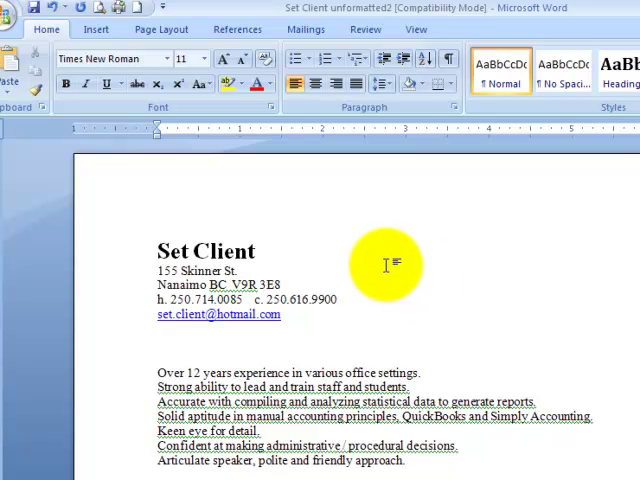
# - Place the cursor at the end of the street address line to begin joining contact lines
pyautogui.click(241, 270)
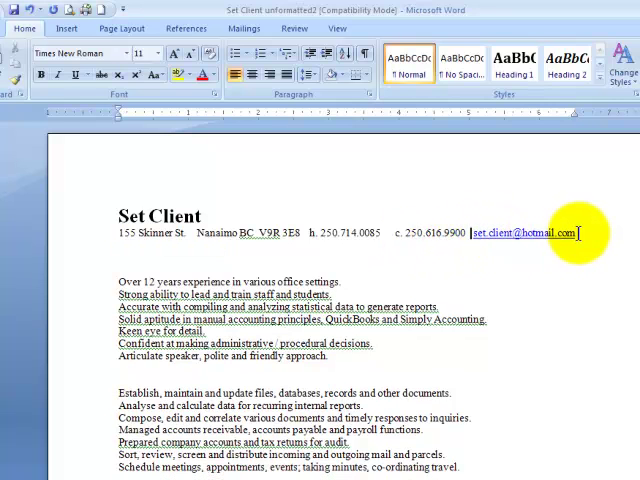
pyautogui.moveTo(577, 263)
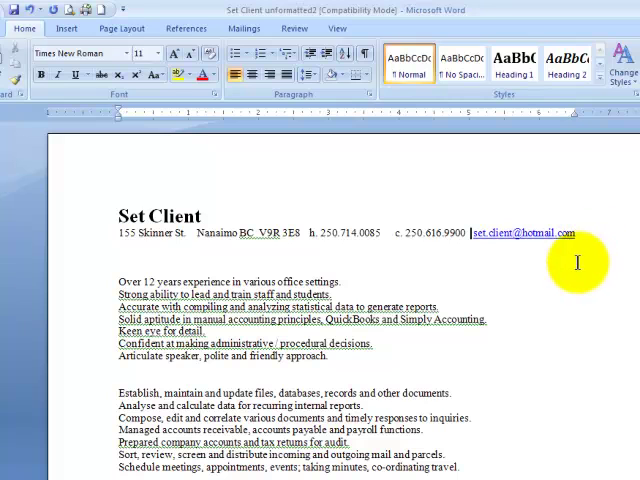
pyautogui.moveTo(222, 253)
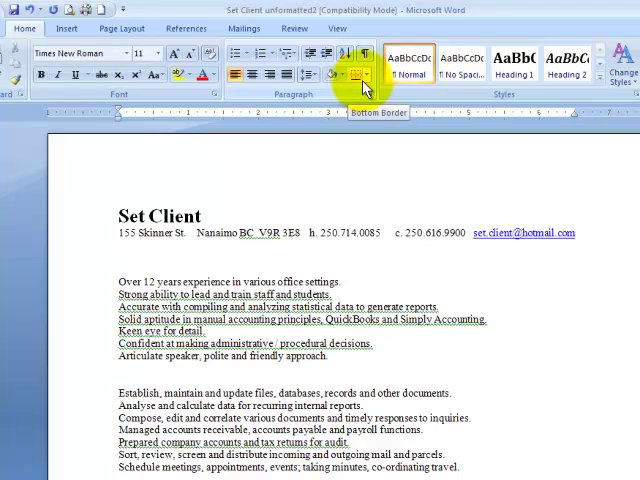
pyautogui.moveTo(369, 77)
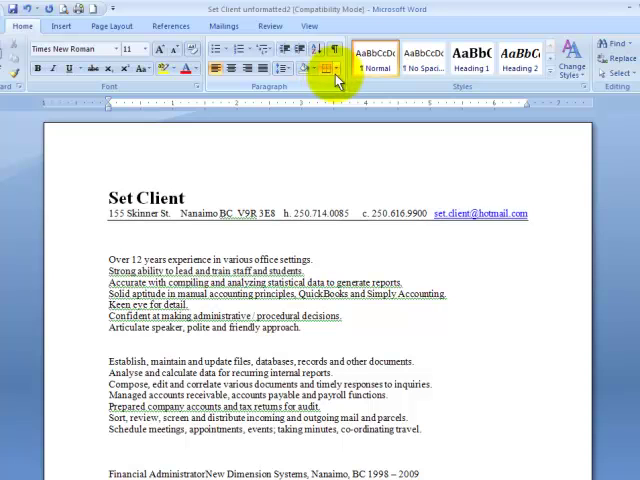
pyautogui.moveTo(332, 68)
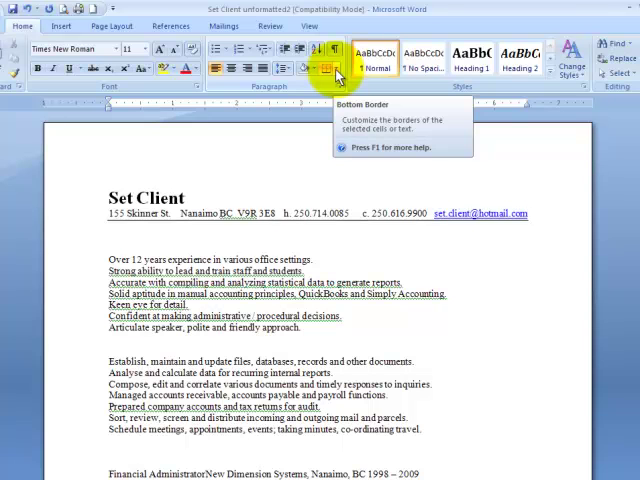
# - Add a thick 3 pt bottom border under the contact line through Borders and Shading
pyautogui.click(336, 68)
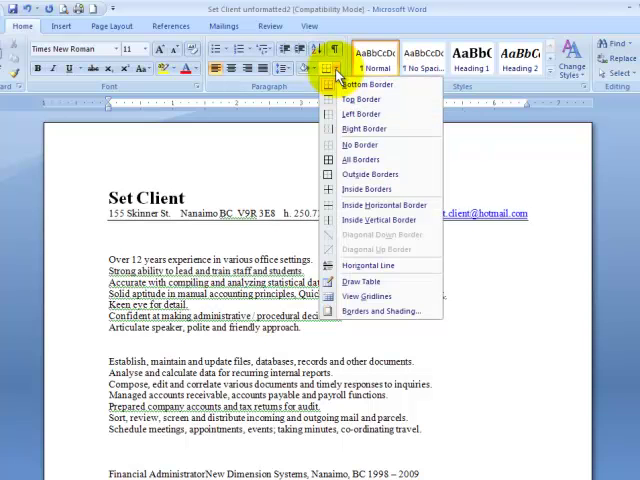
pyautogui.moveTo(379, 311)
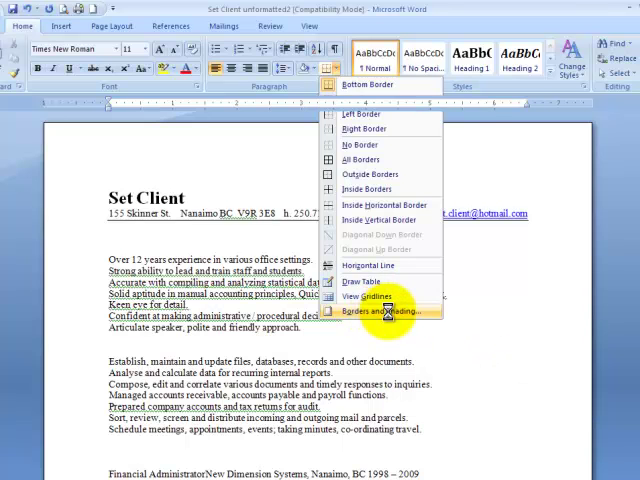
pyautogui.click(374, 311)
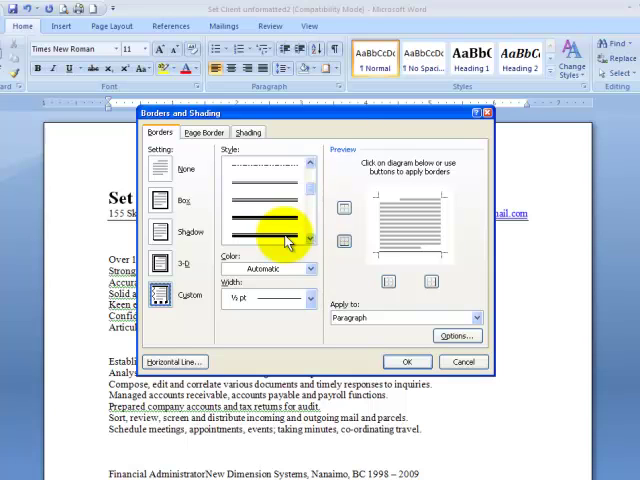
pyautogui.click(270, 228)
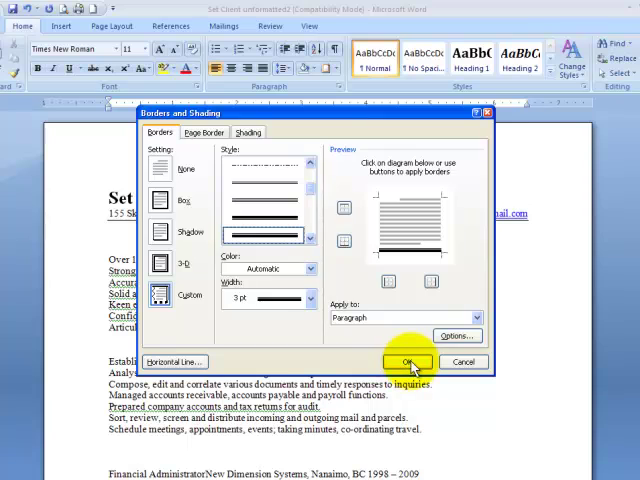
pyautogui.click(407, 361)
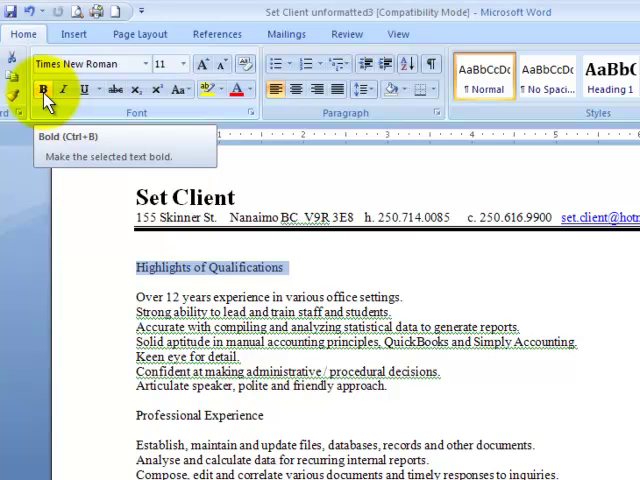
# - Make the Highlights of Qualifications heading bold
pyautogui.click(44, 91)
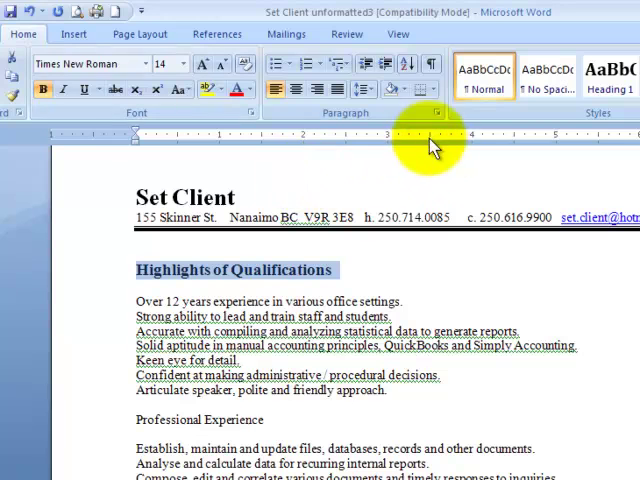
pyautogui.moveTo(418, 90)
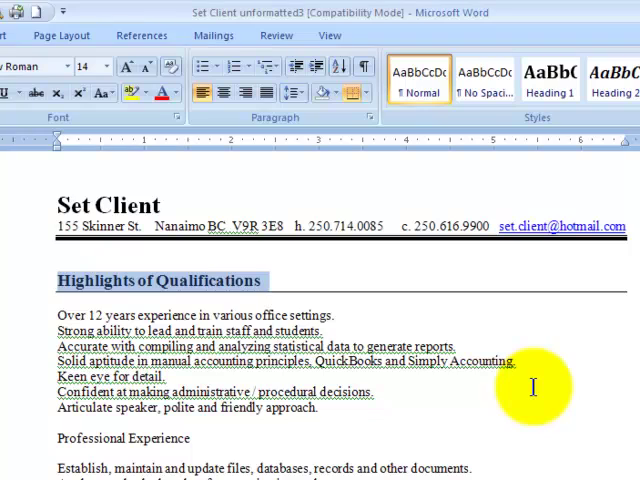
# - Pick up the heading formatting with Format Painter and scroll to the remaining headings
pyautogui.doubleClick(97, 281)
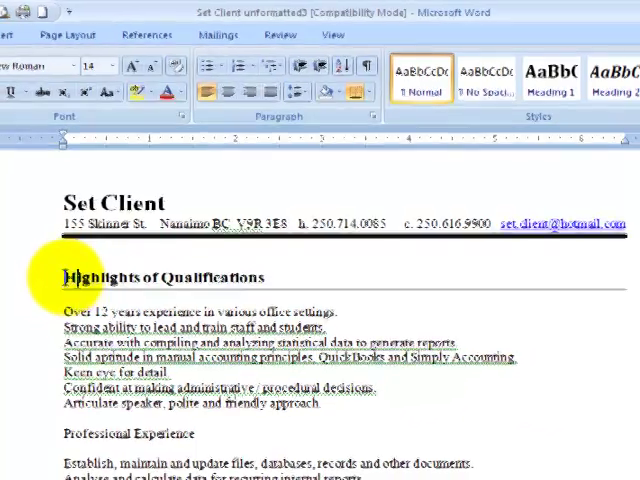
pyautogui.scroll(-3)
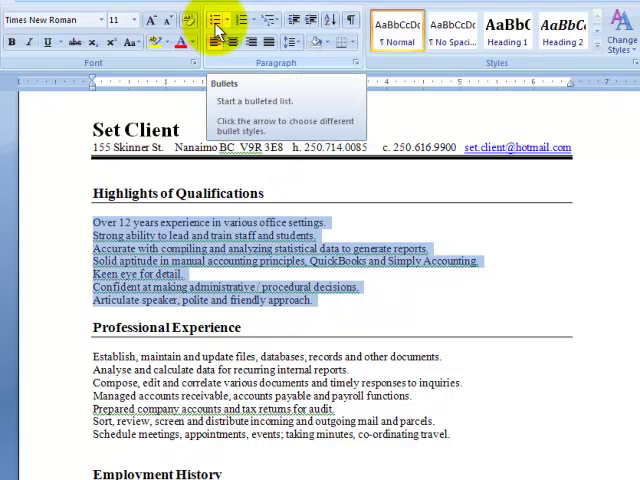
# - Apply bullets to the seven Highlights of Qualifications lines
pyautogui.click(210, 18)
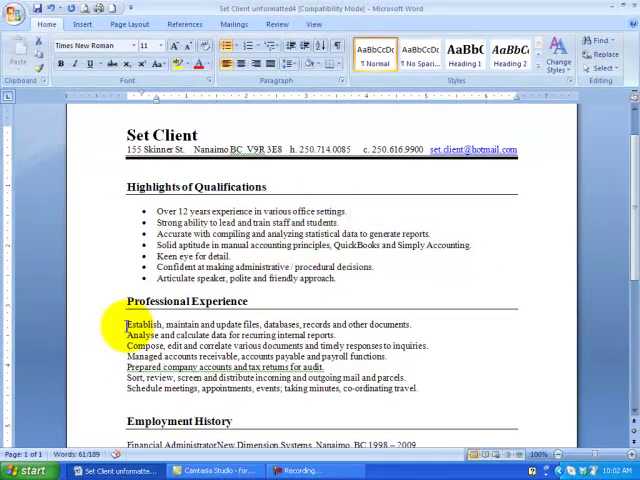
# - Bullet the Professional Experience duty lines and switch them to check-mark bullets
pyautogui.moveTo(125, 323); pyautogui.dragTo(418, 390)
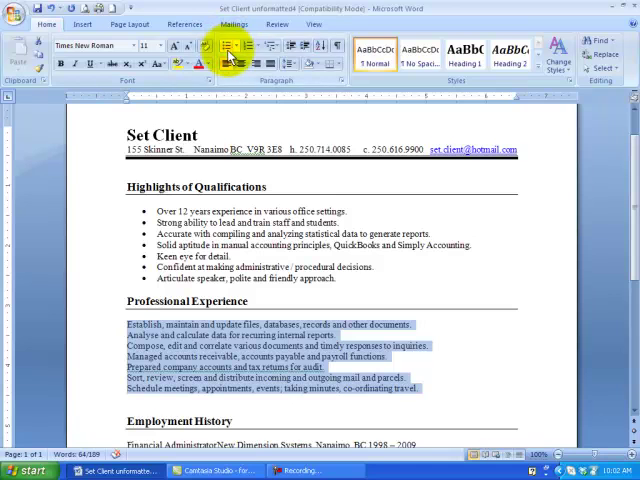
pyautogui.click(226, 46)
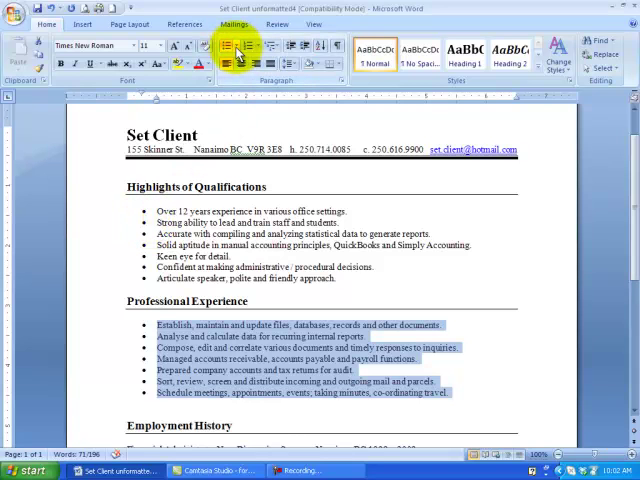
pyautogui.moveTo(232, 47)
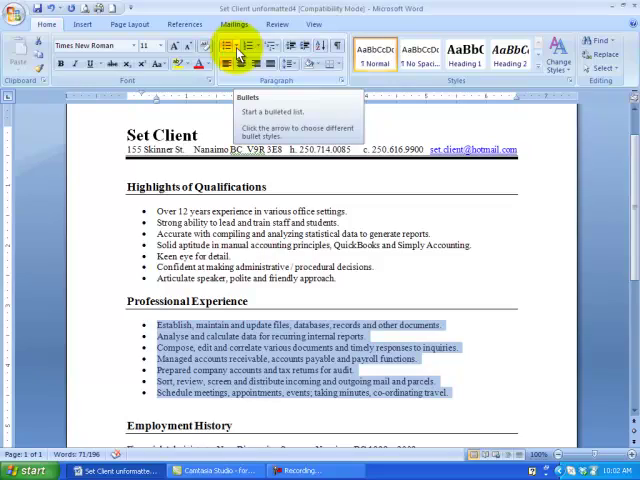
pyautogui.click(240, 57)
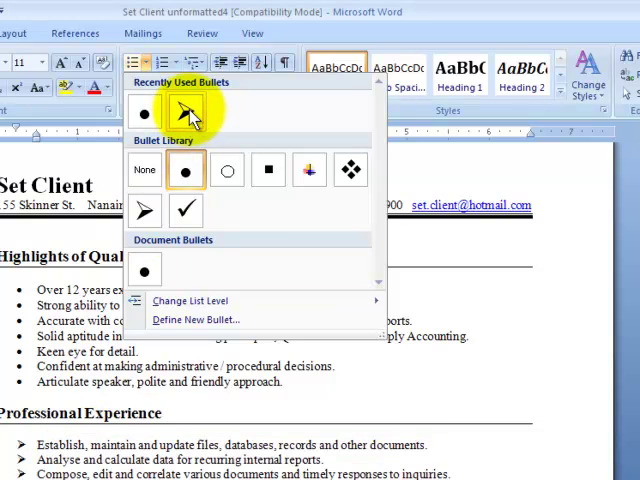
pyautogui.click(186, 210)
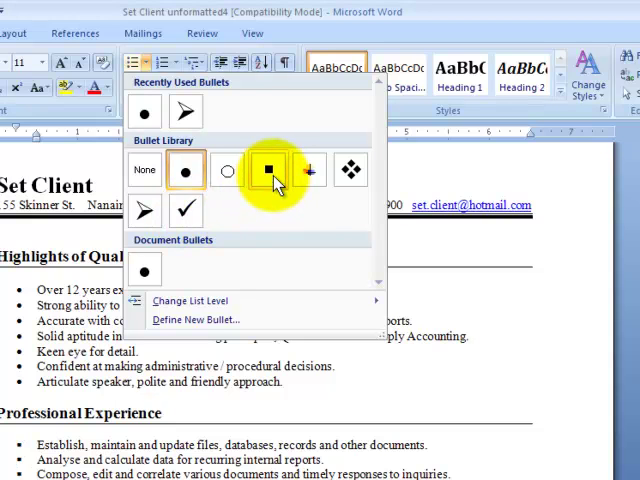
pyautogui.moveTo(276, 184)
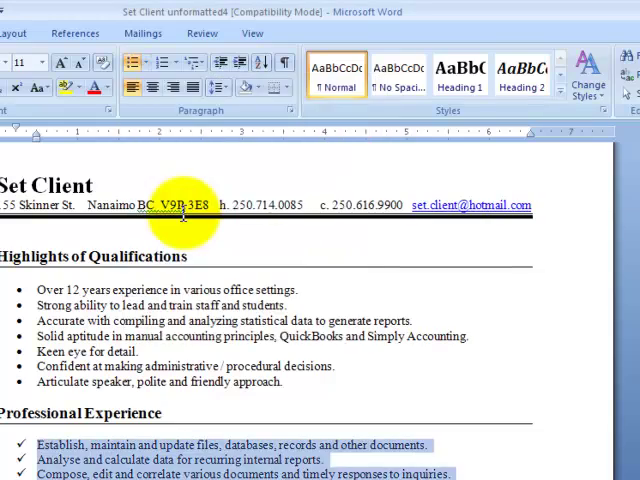
pyautogui.scroll(-3)
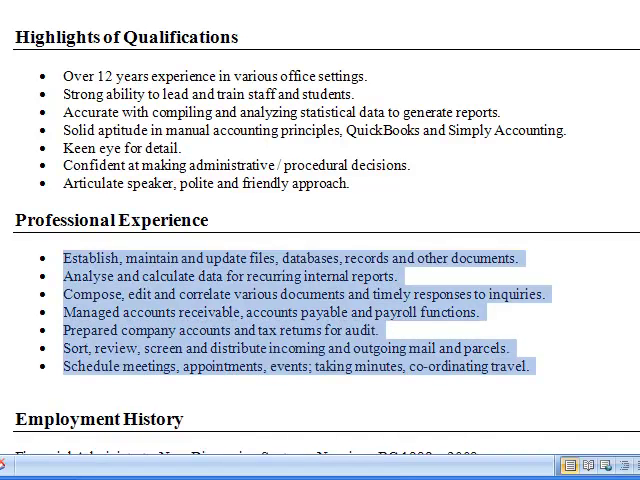
pyautogui.click(390, 388)
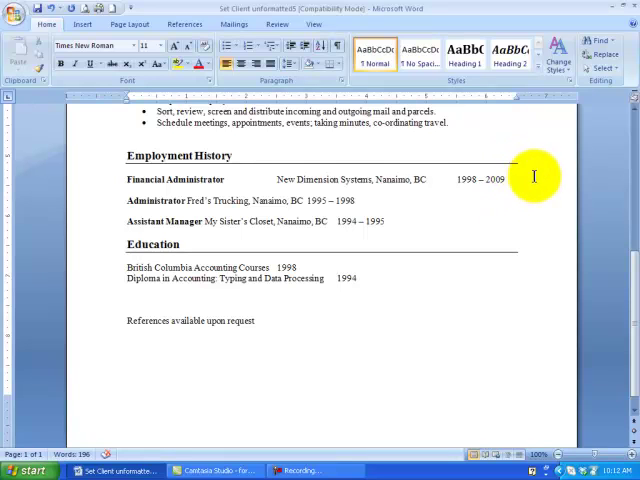
pyautogui.moveTo(506, 192)
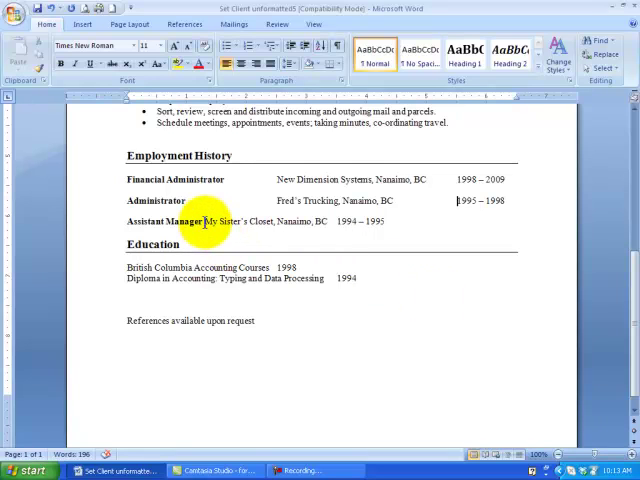
pyautogui.moveTo(397, 329)
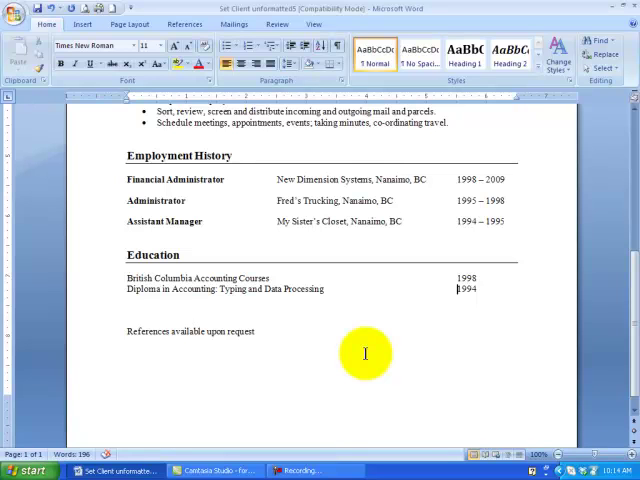
pyautogui.moveTo(458, 210)
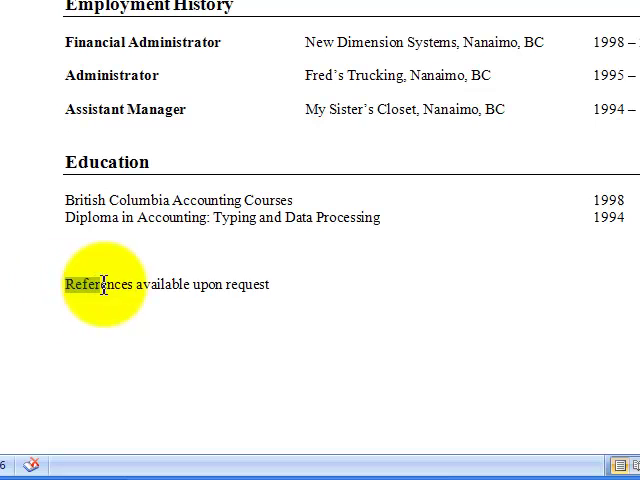
# - Make the 'References available upon request' line italic and center it
pyautogui.moveTo(66, 284); pyautogui.dragTo(272, 284)
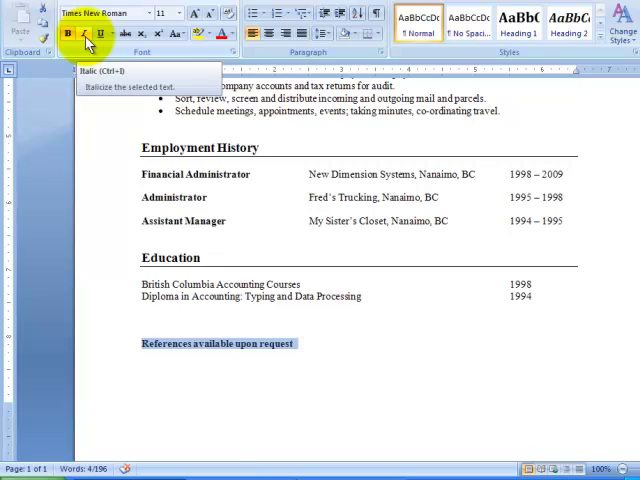
pyautogui.click(85, 33)
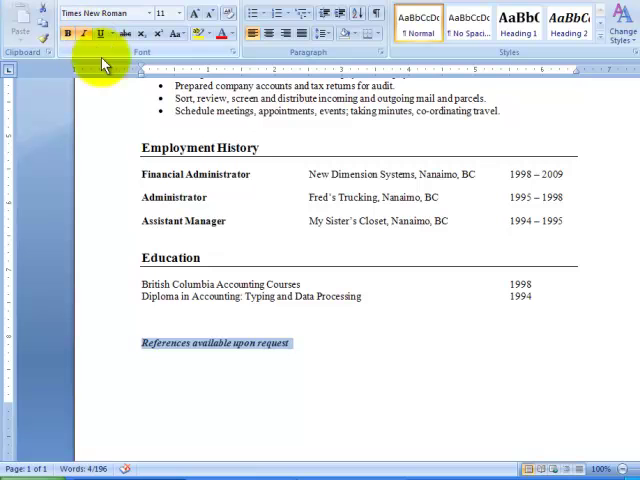
pyautogui.moveTo(330, 55)
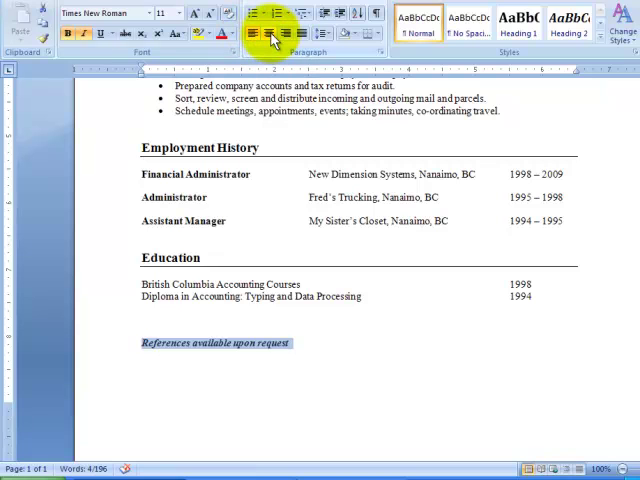
pyautogui.click(272, 33)
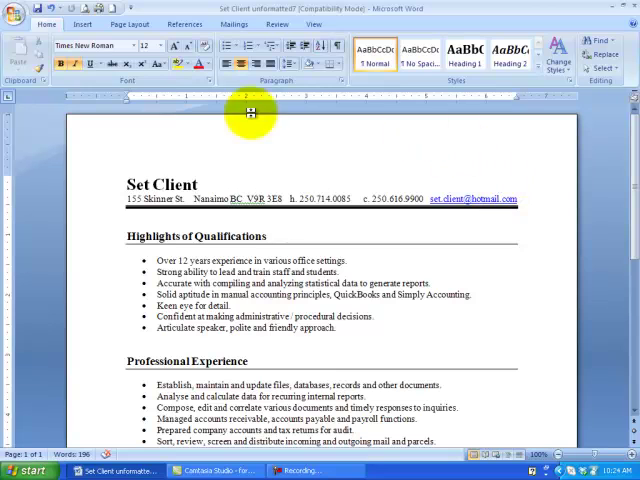
pyautogui.moveTo(85, 8)
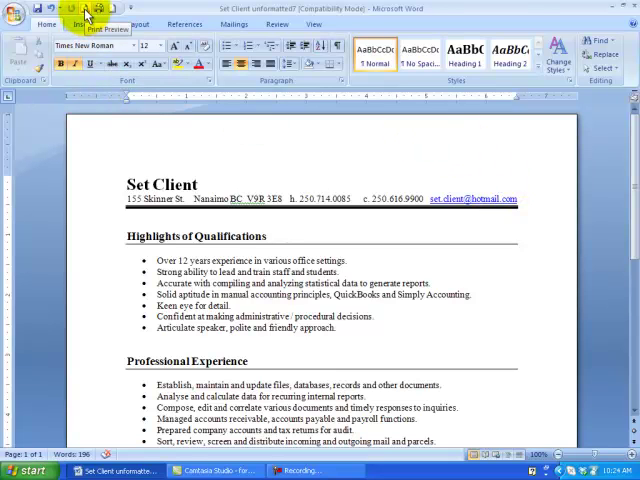
pyautogui.click(87, 7)
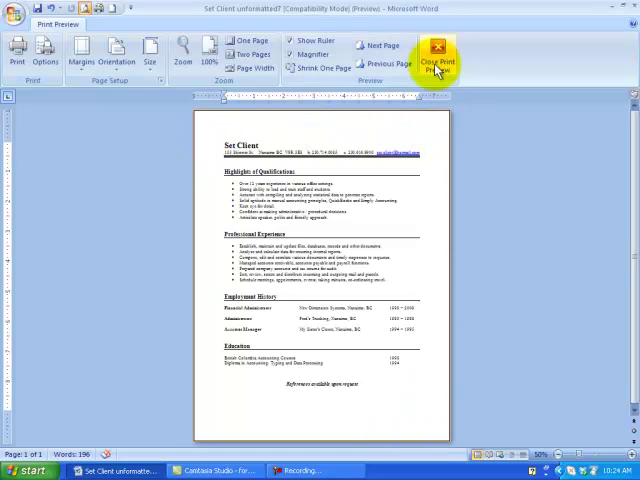
pyautogui.moveTo(438, 52)
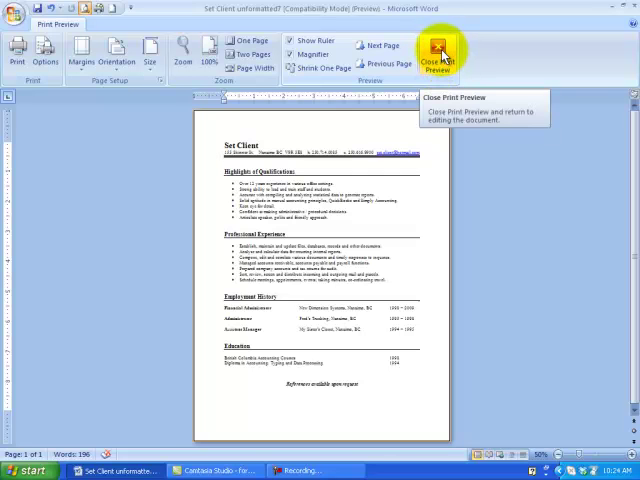
pyautogui.click(435, 52)
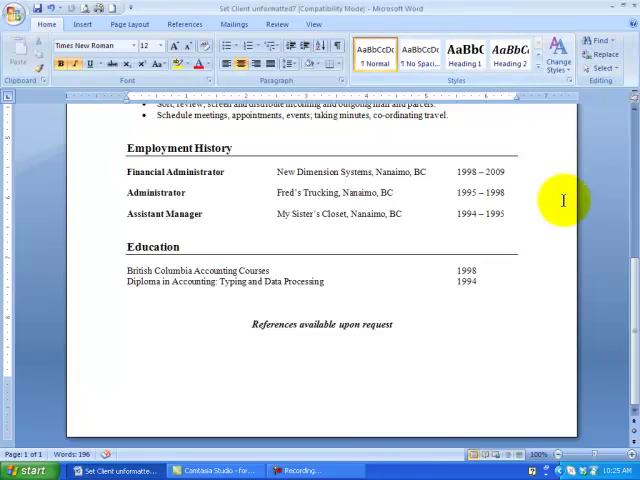
# - Bring up the Page Borders settings from Page Layout to set a box border
pyautogui.scroll(3)
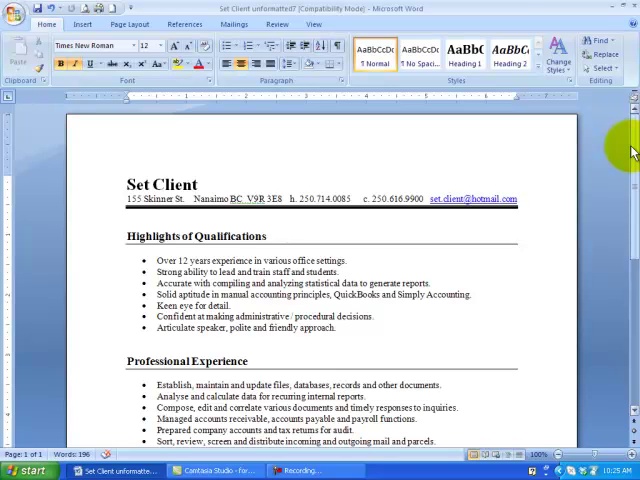
pyautogui.moveTo(546, 151)
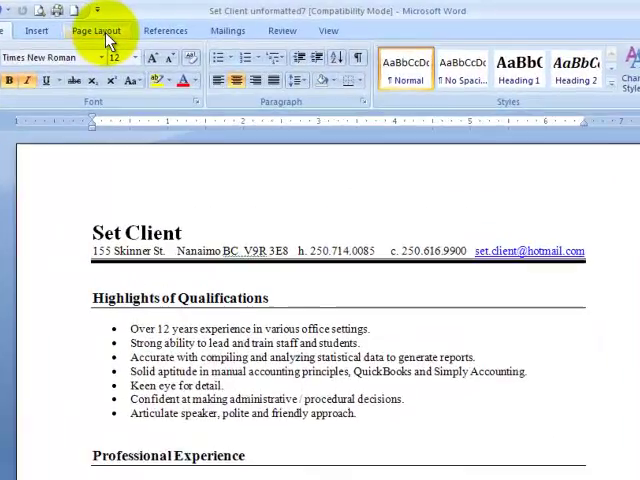
pyautogui.click(95, 30)
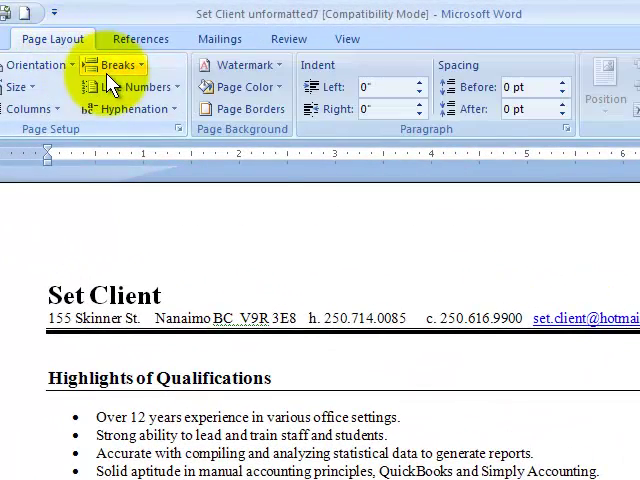
pyautogui.moveTo(249, 109)
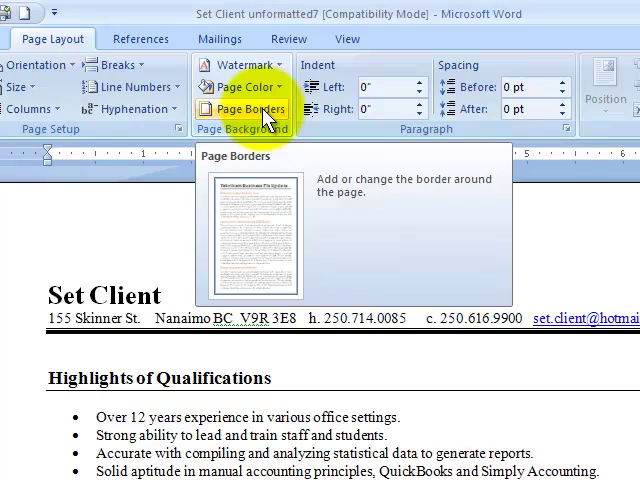
pyautogui.click(251, 109)
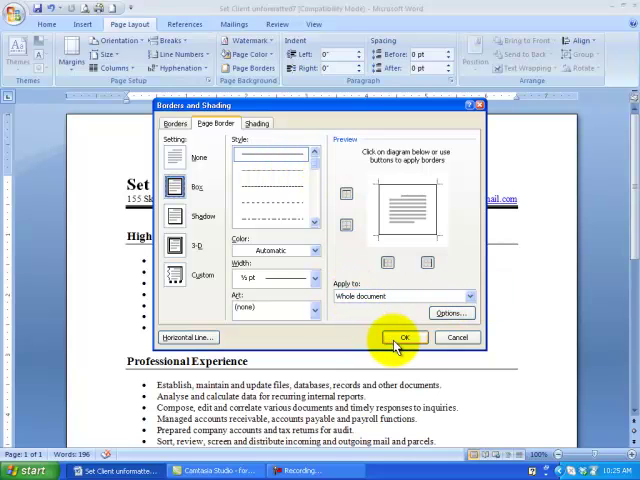
# - Apply the thin box page border and confirm it in Print Preview before returning to editing
pyautogui.click(405, 337)
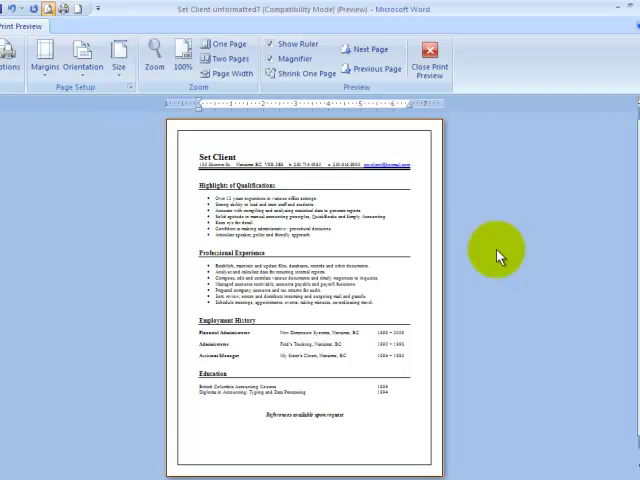
pyautogui.moveTo(455, 148)
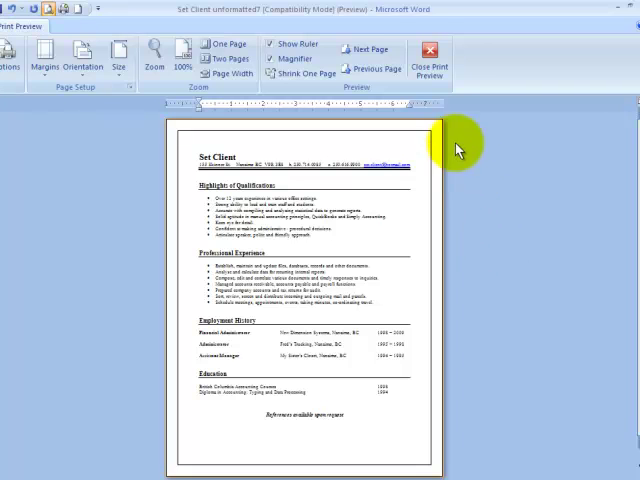
pyautogui.moveTo(428, 57)
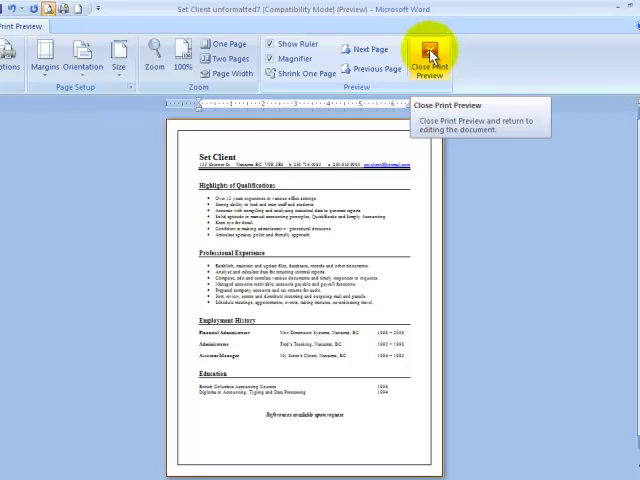
pyautogui.click(428, 55)
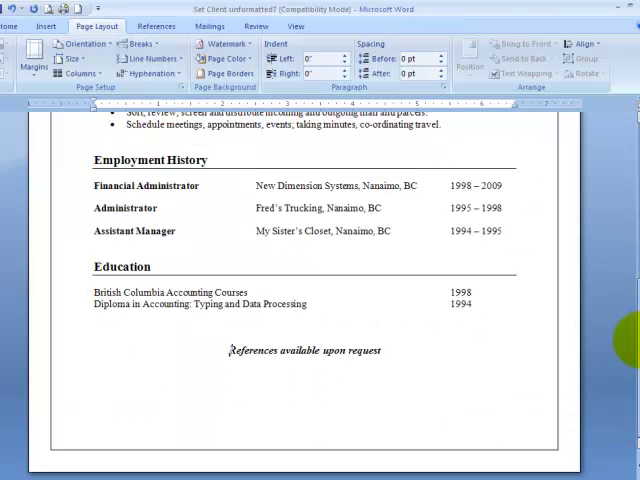
pyautogui.scroll(3)
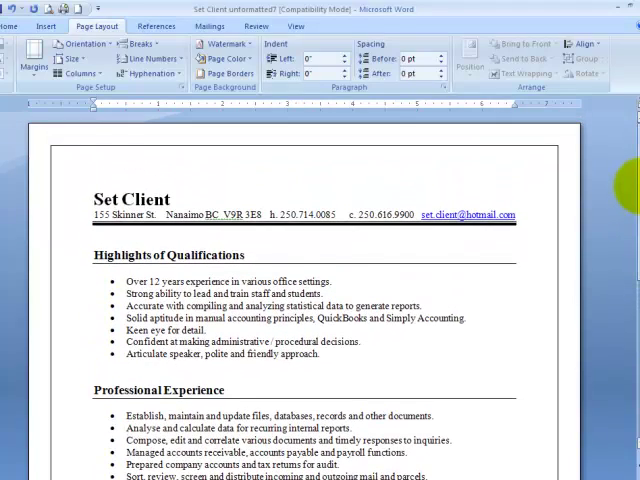
pyautogui.moveTo(400, 161)
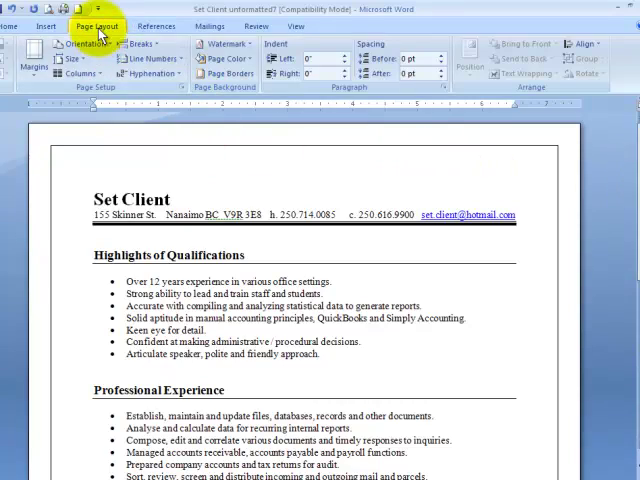
# - Set the resume's page border setting to None via Page Layout's Page Borders
pyautogui.click(250, 67)
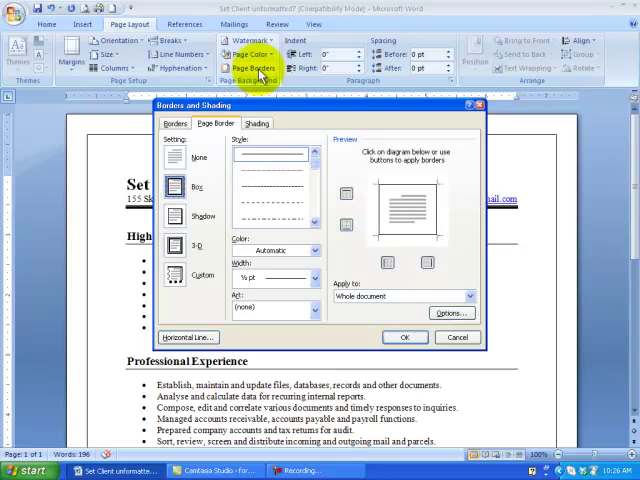
pyautogui.click(181, 161)
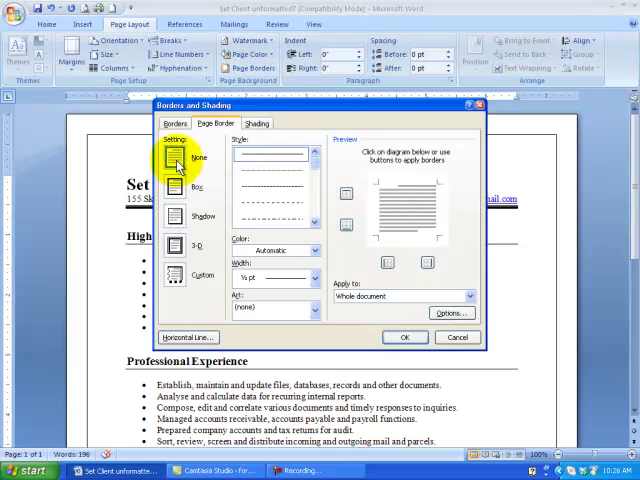
pyautogui.click(405, 337)
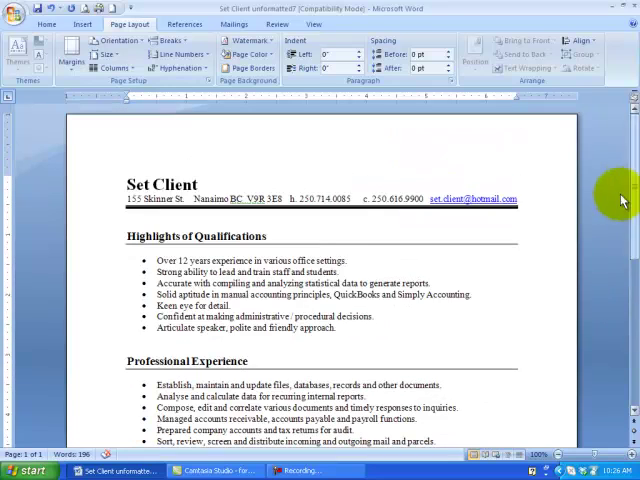
pyautogui.moveTo(590, 216)
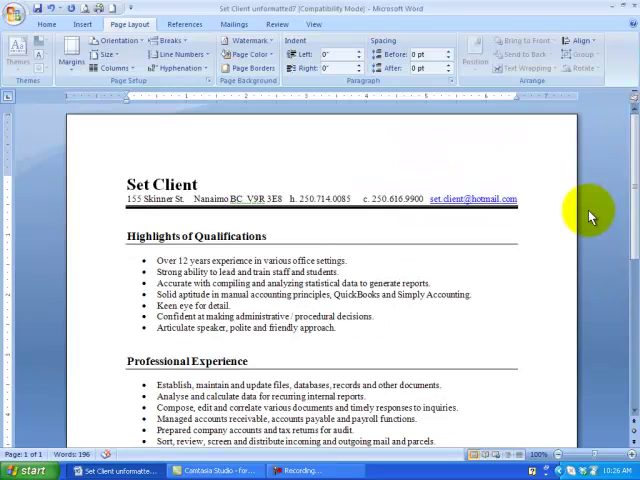